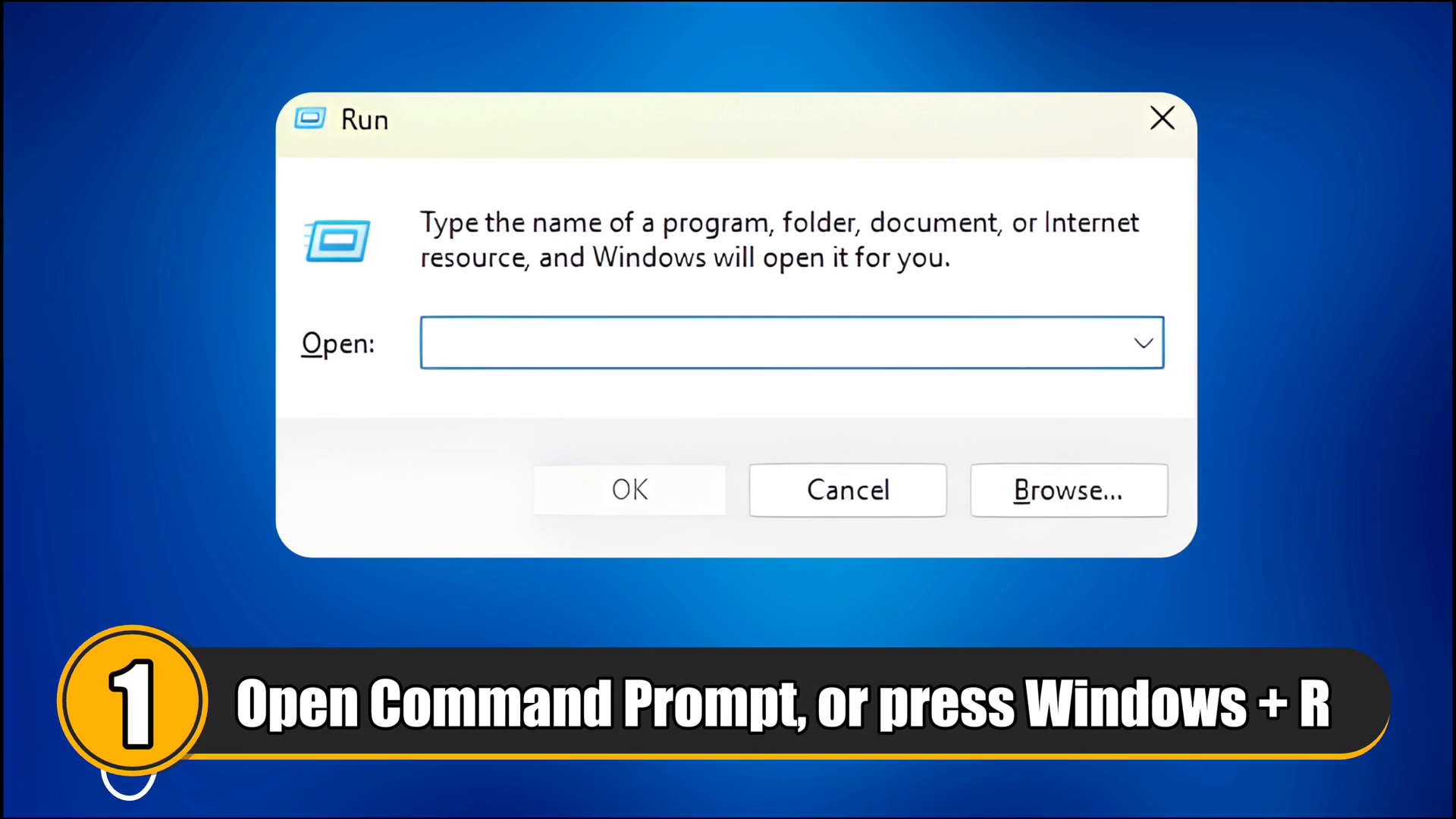
- Enter the Internet Options command inetcpl.cpl in the Run dialog
type("inetcpl.cpl")
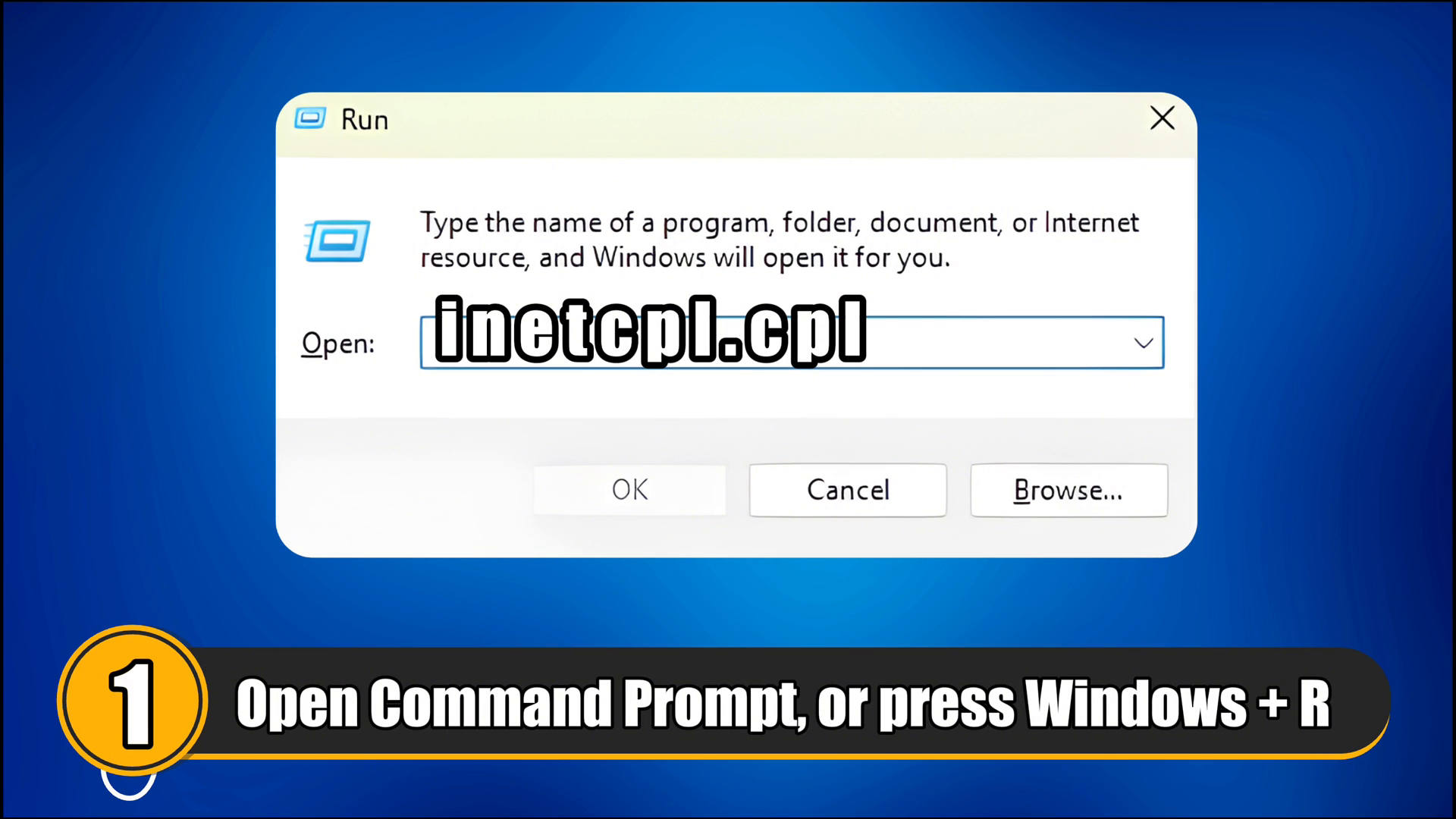
- Launch Internet Properties and switch to its Programs settings for add-ons
left_click(628, 490)
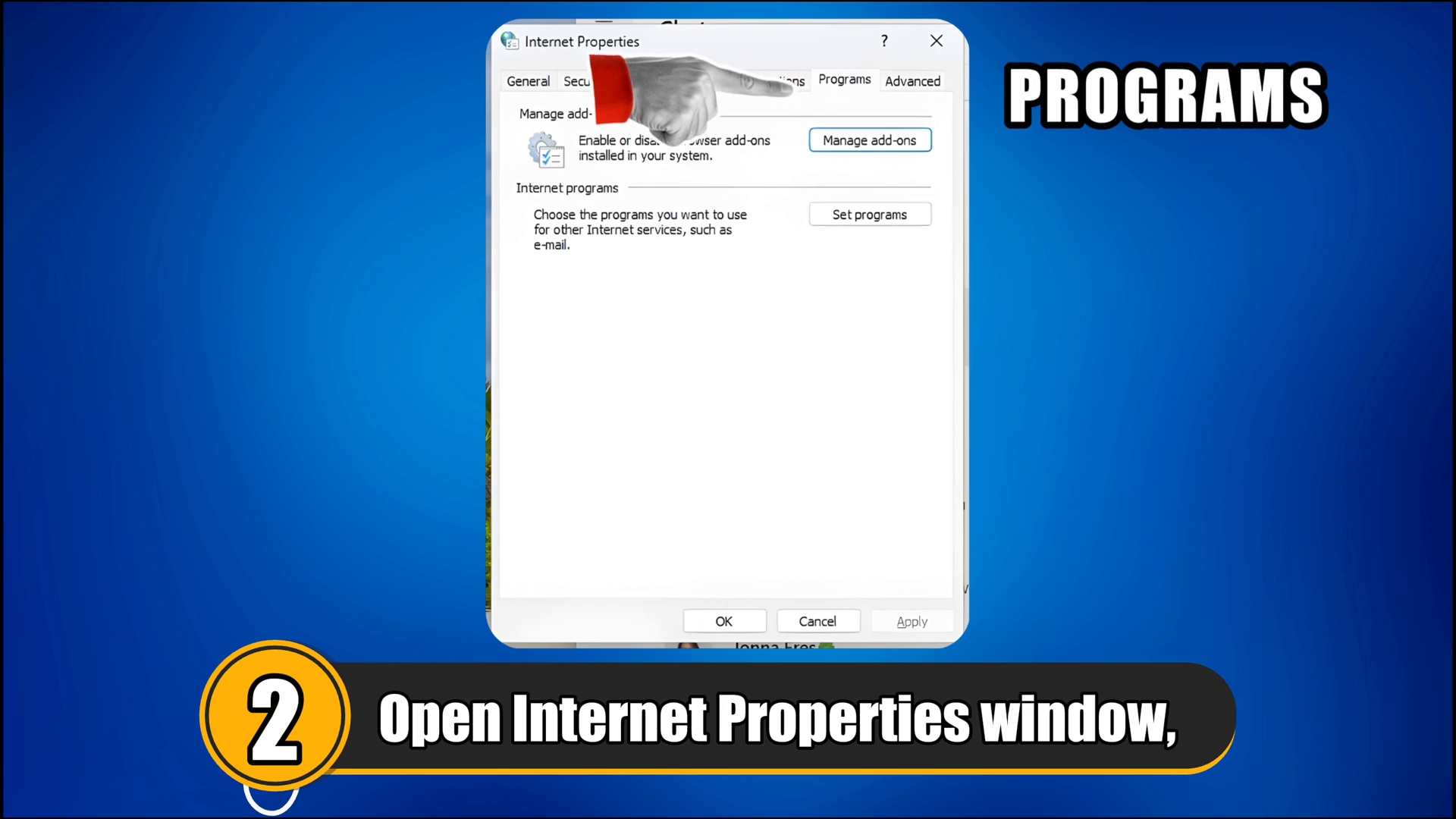
left_click(869, 139)
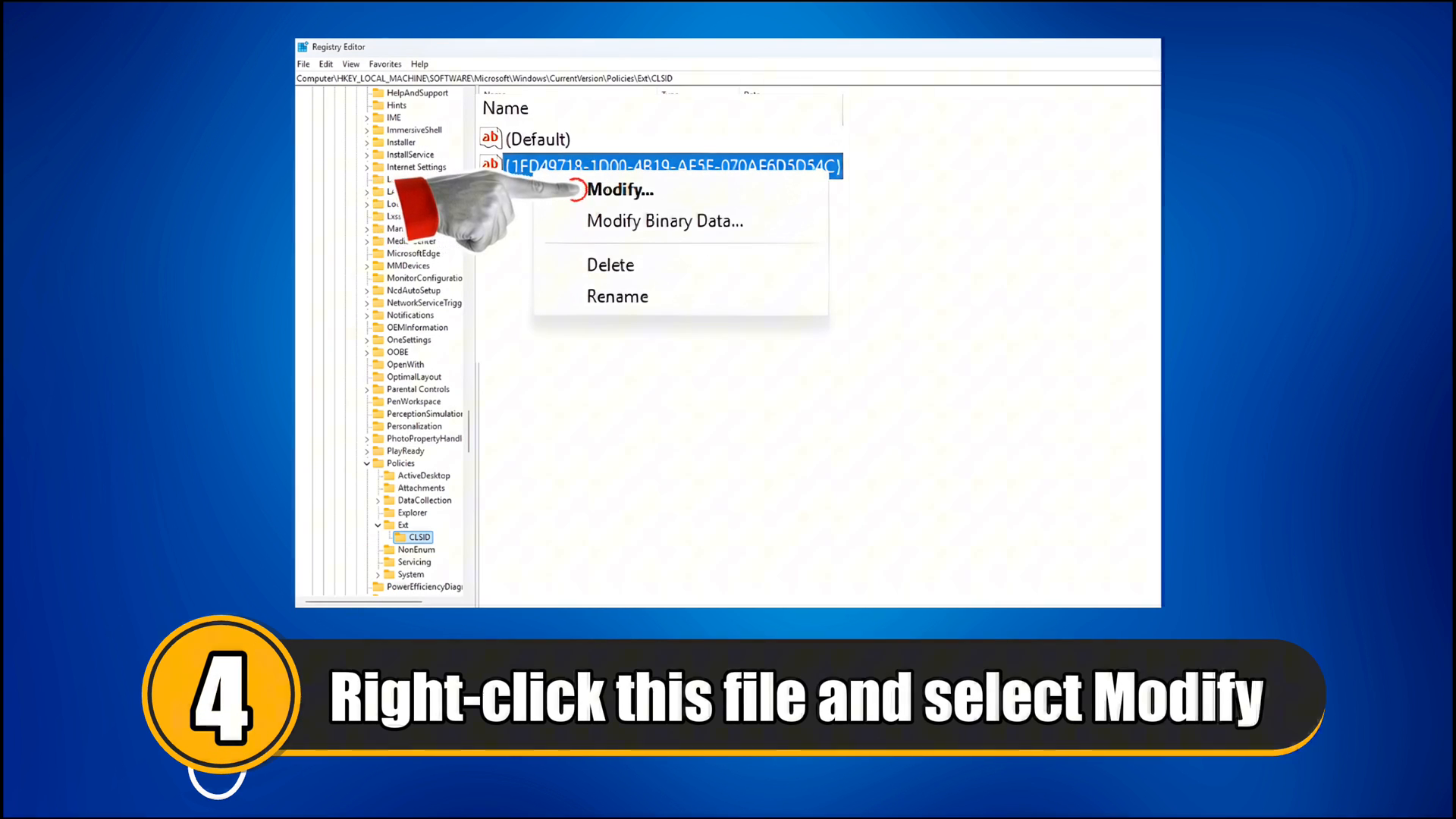
- Begin modifying the GUID value under the Policies\Ext\CLSID registry key
left_click(619, 189)
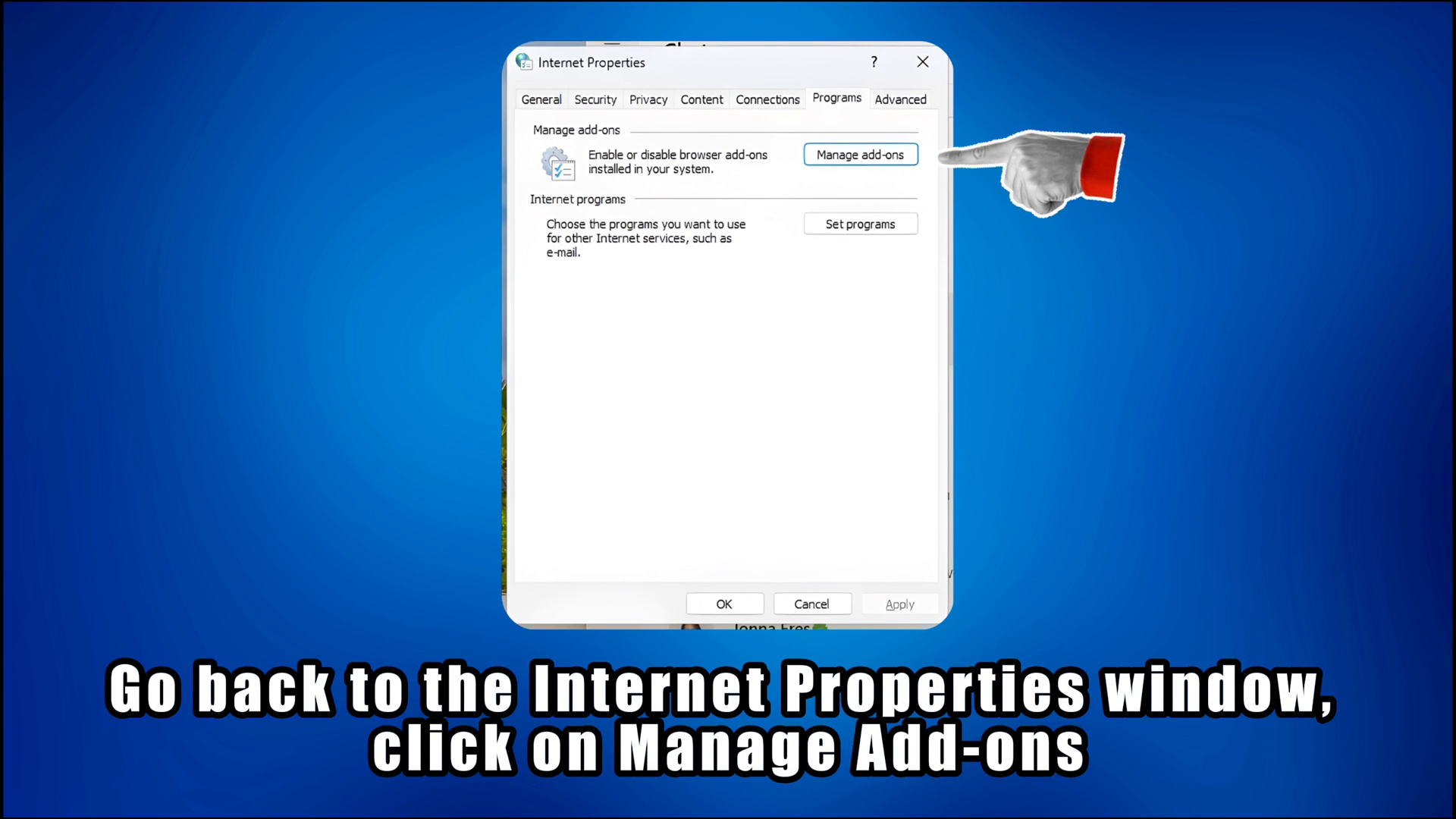
- Bring up the Manage add-ons window from Internet Properties
left_click(859, 155)
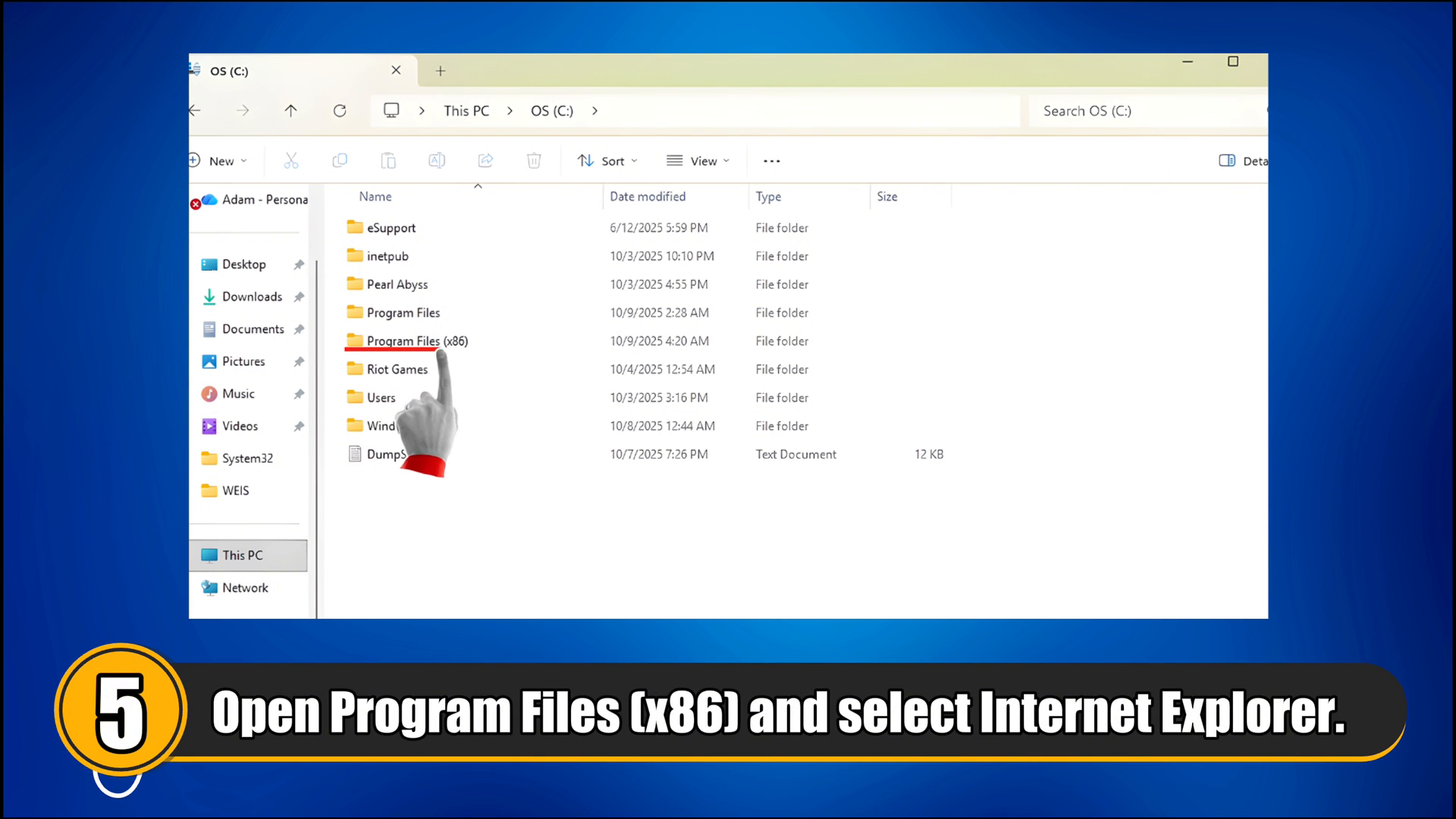
- Show the full classic action list for iexplore in Program Files (x86)\Internet Explorer
double_click(404, 340)
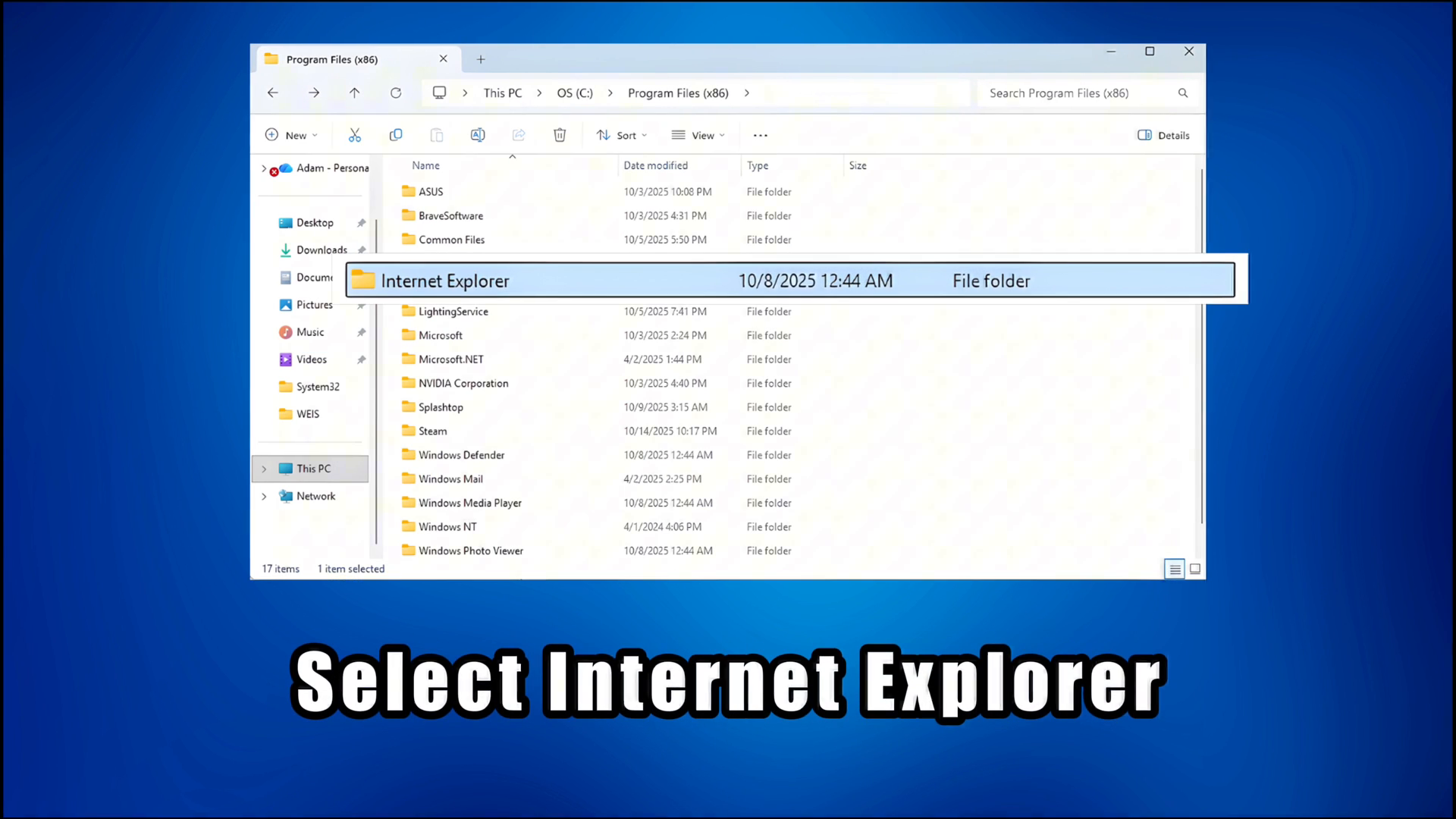
right_click(421, 411)
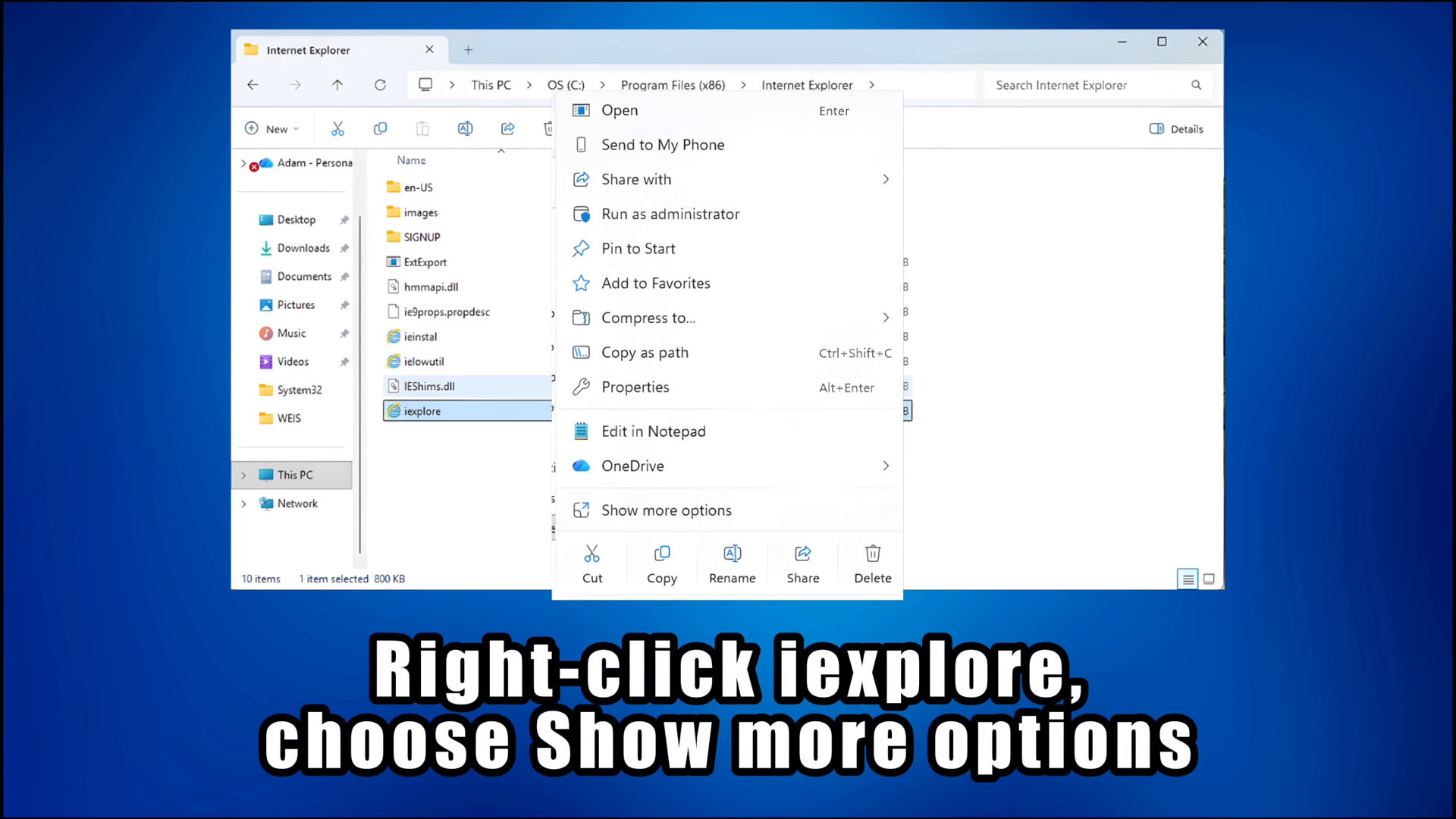
left_click(664, 509)
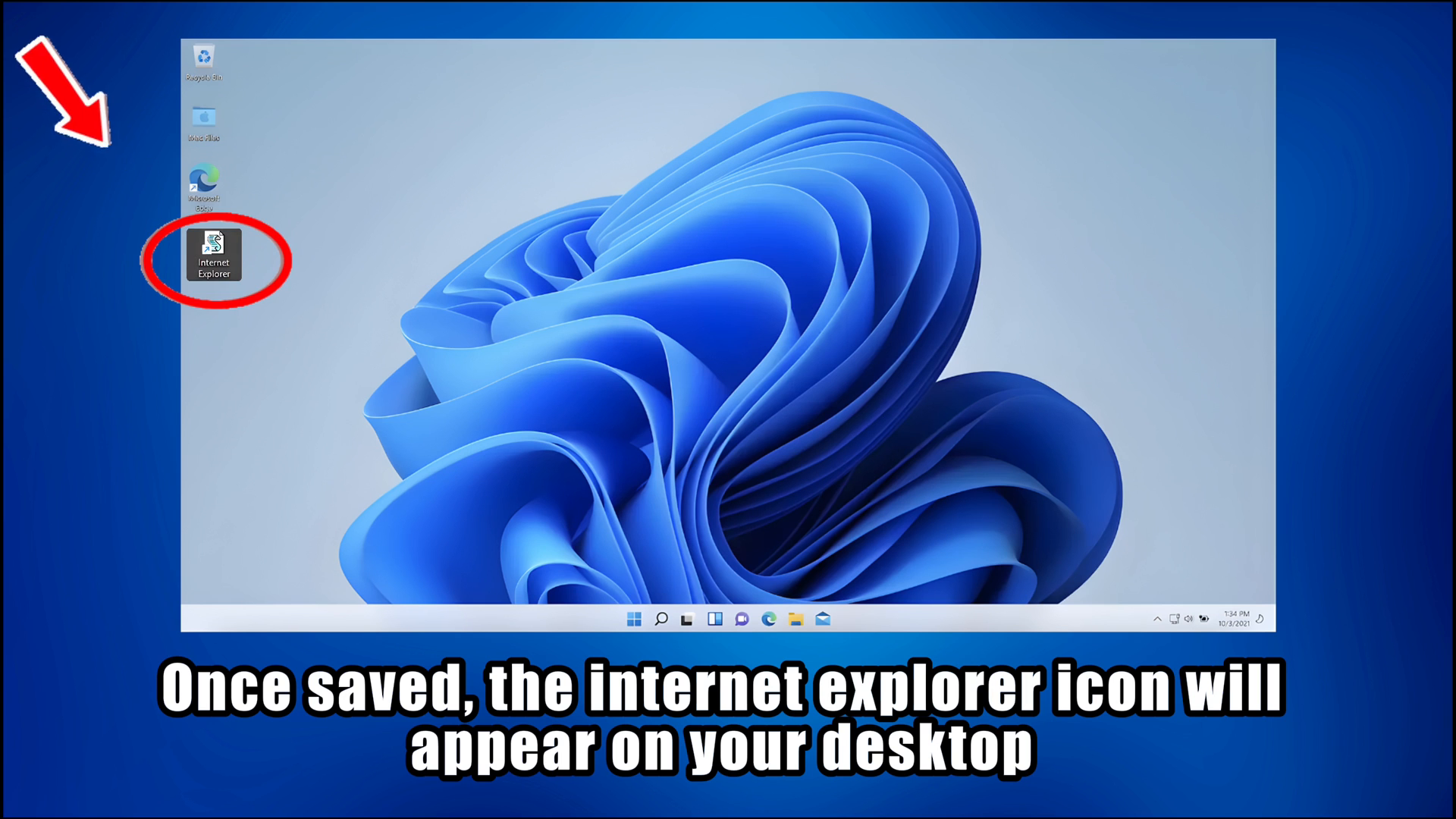
- Launch Internet Explorer from the new desktop shortcut to confirm it works
double_click(214, 255)
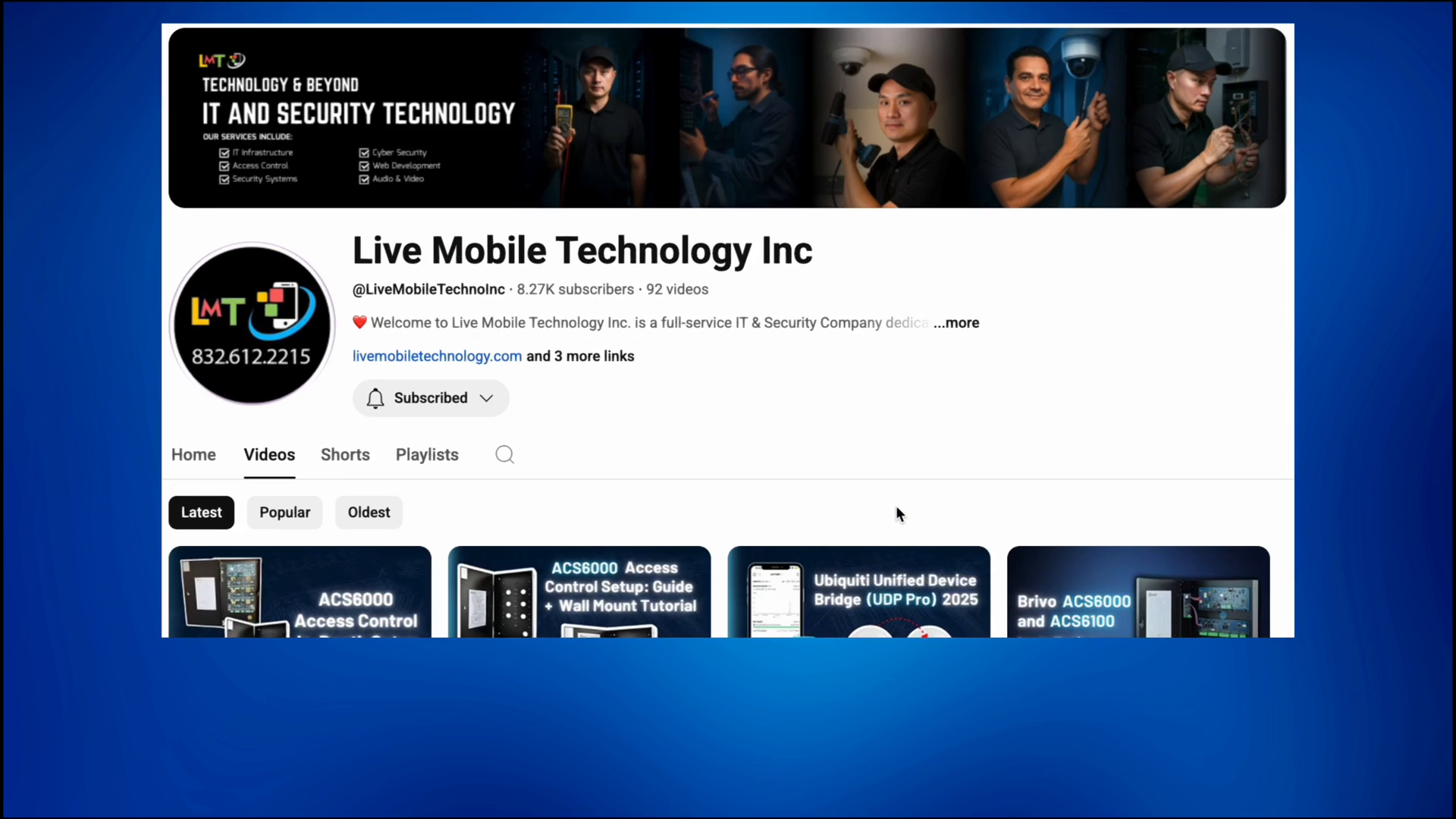
scroll("down", 3)
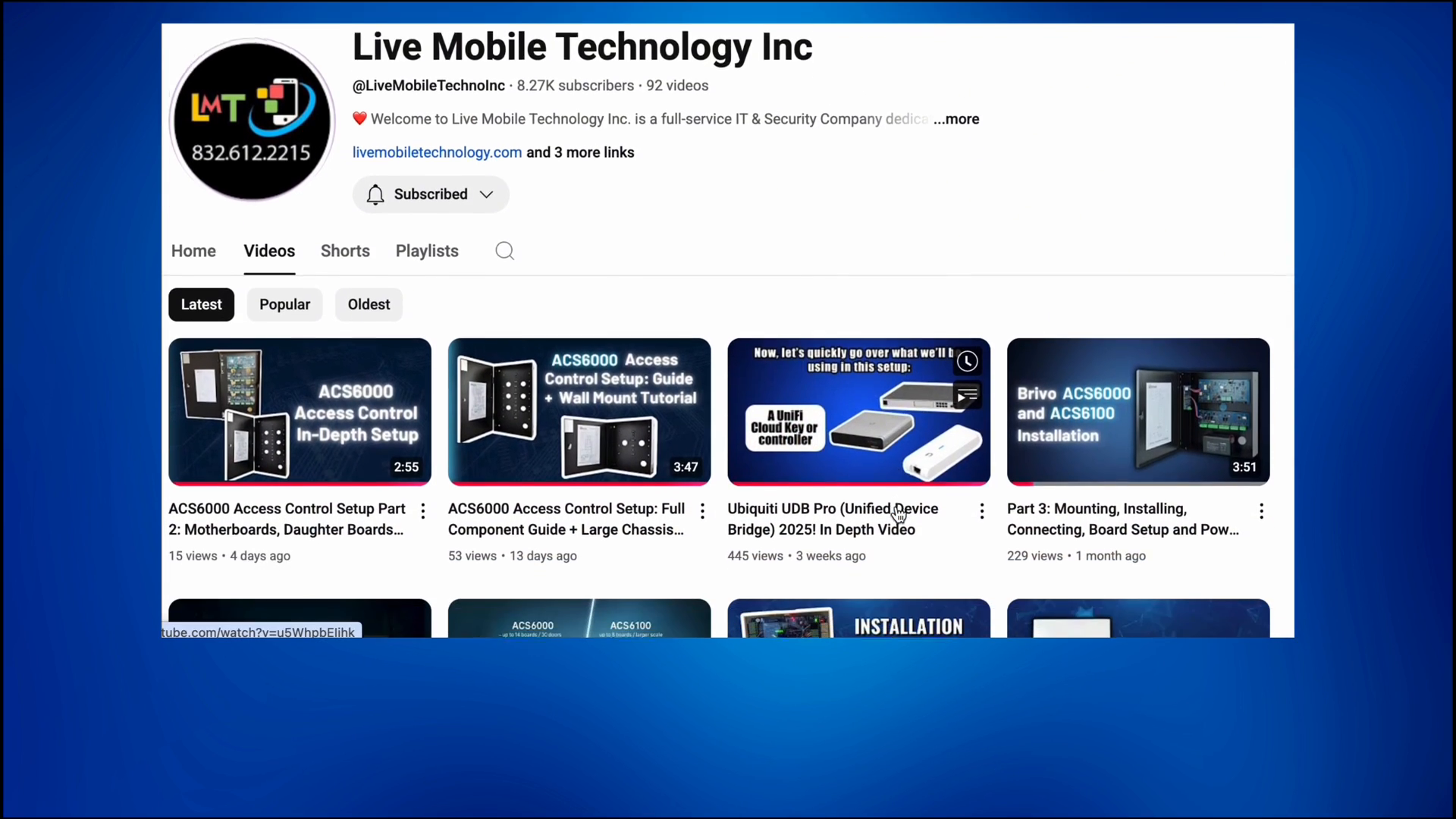
scroll("down", 3)
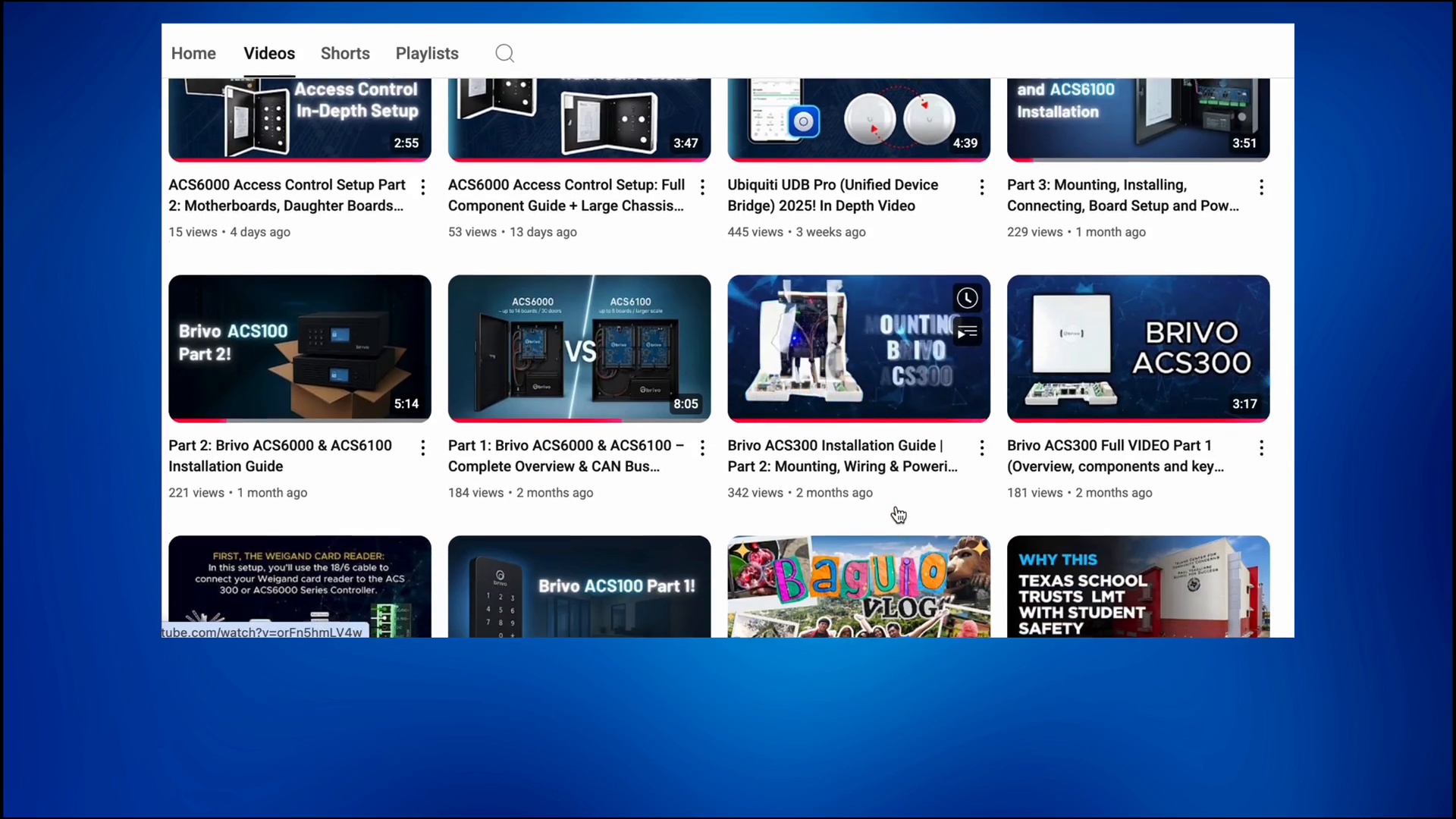
scroll("down", 3)
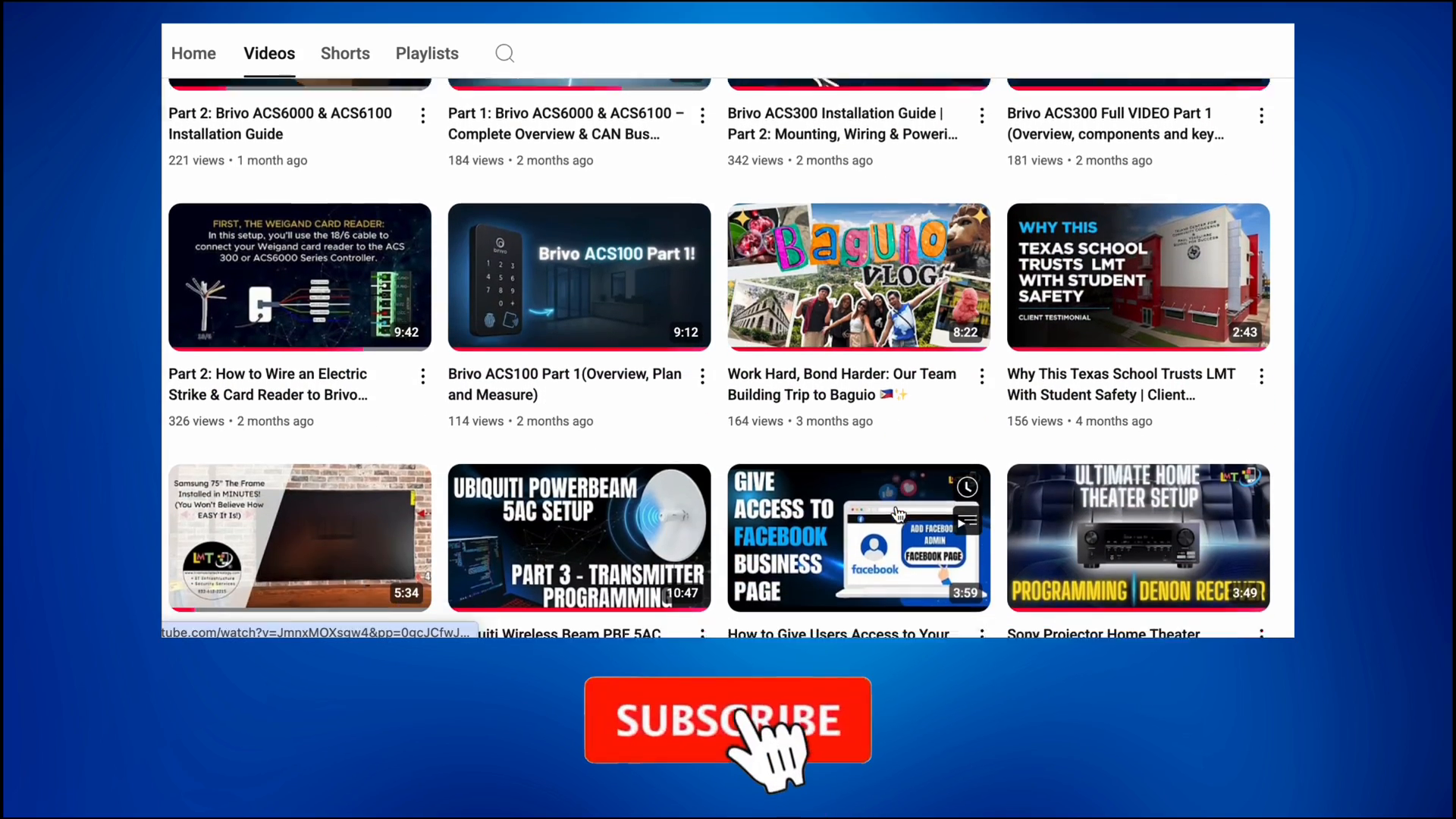